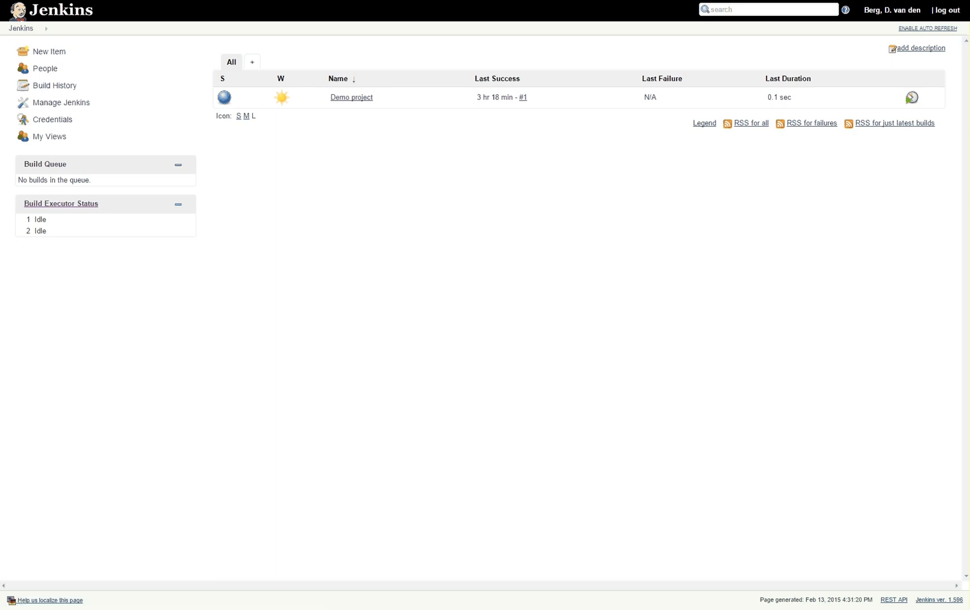
mouse_move(403, 231)
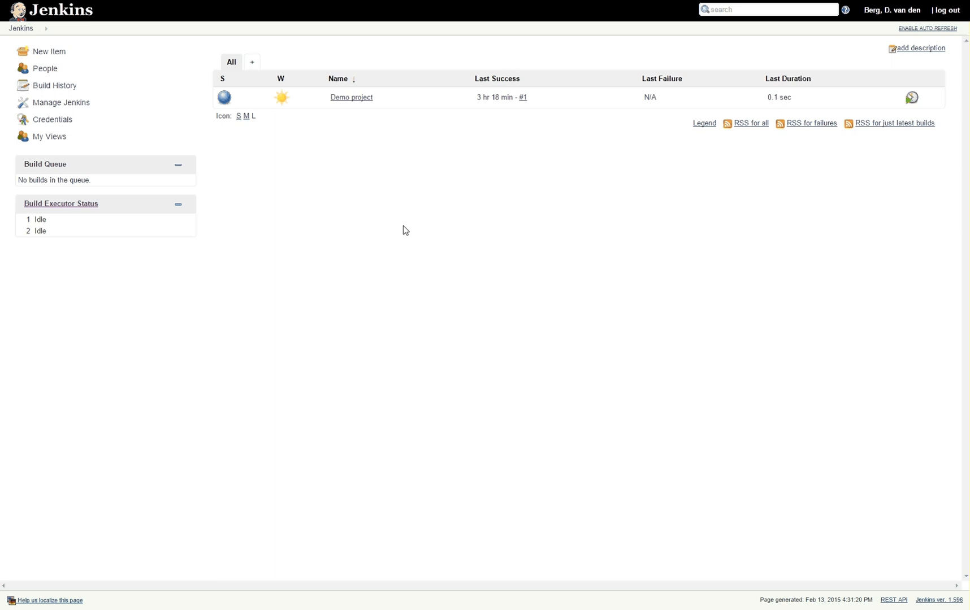
mouse_move(384, 231)
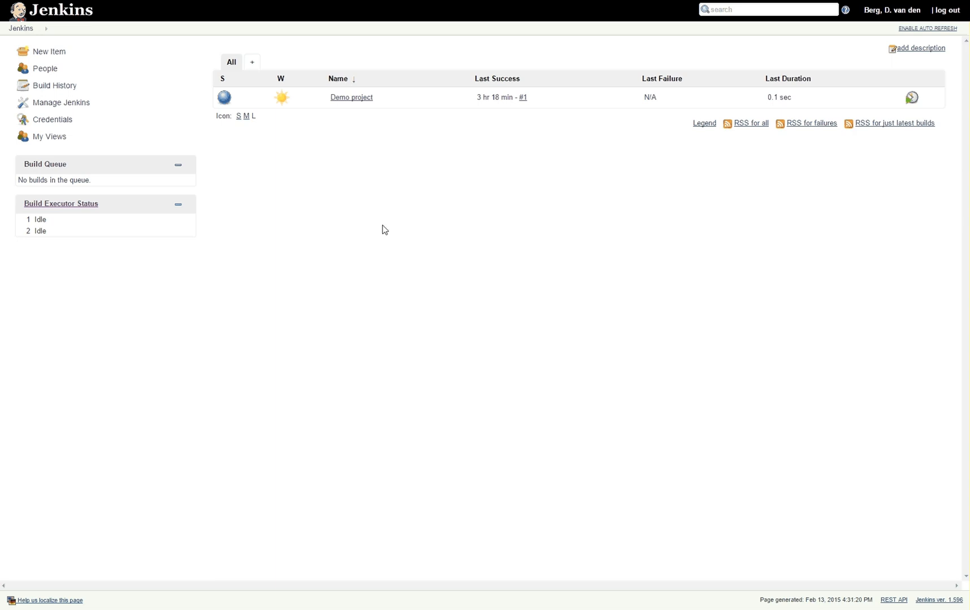
mouse_move(358, 223)
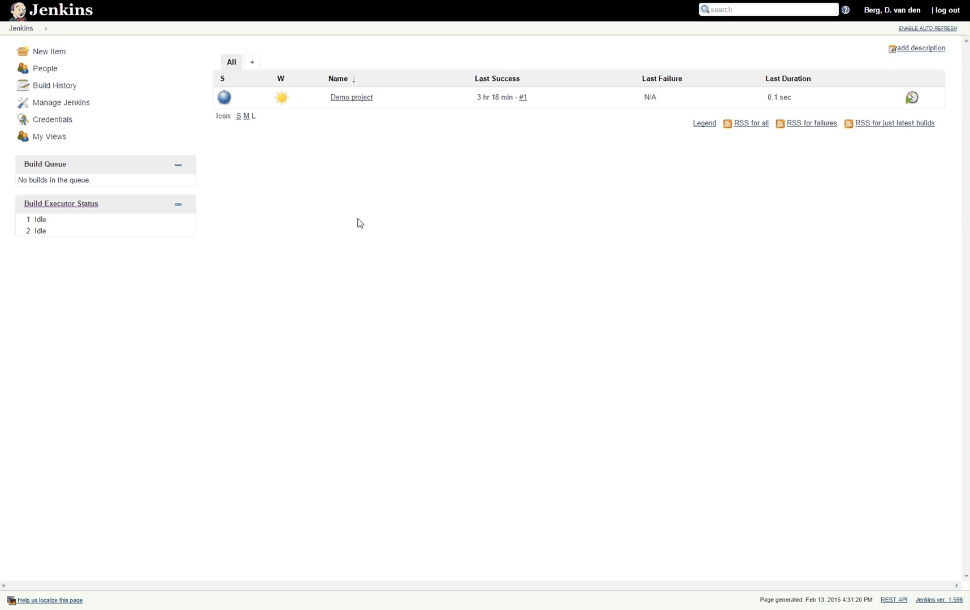
mouse_move(626, 104)
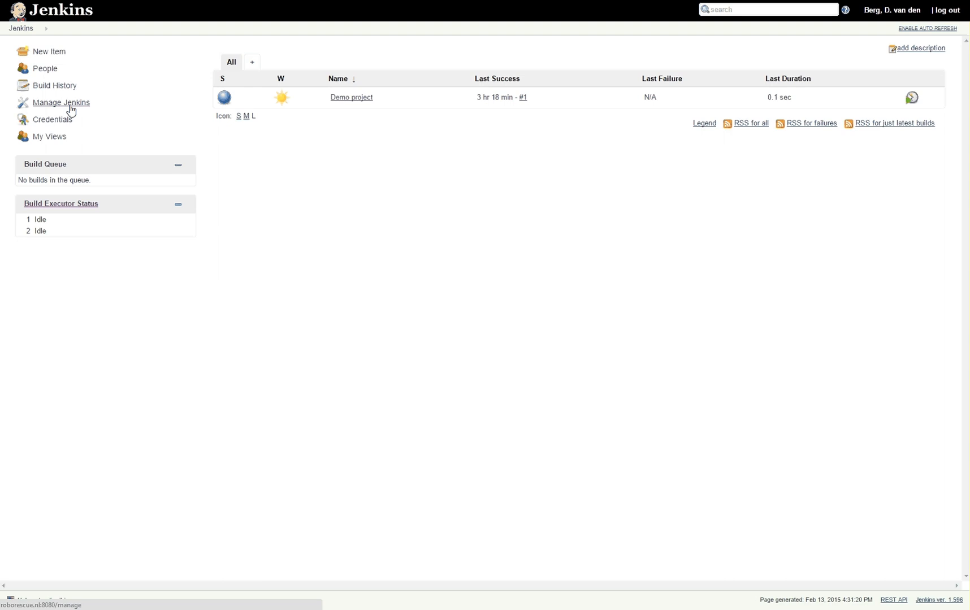
mouse_move(71, 79)
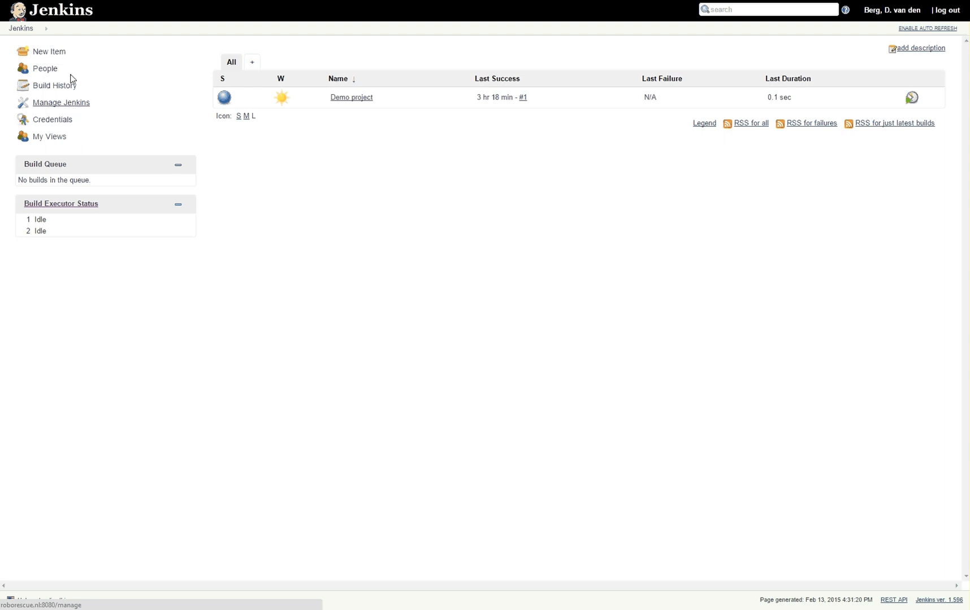
Step: Start a new item with the suggested name and the Freestyle project type
click(49, 51)
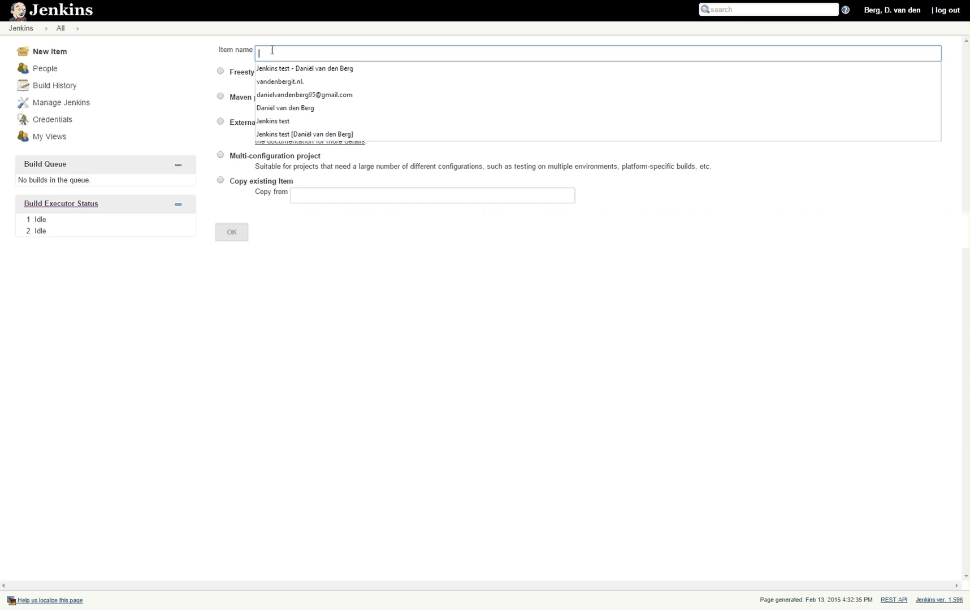
click(304, 68)
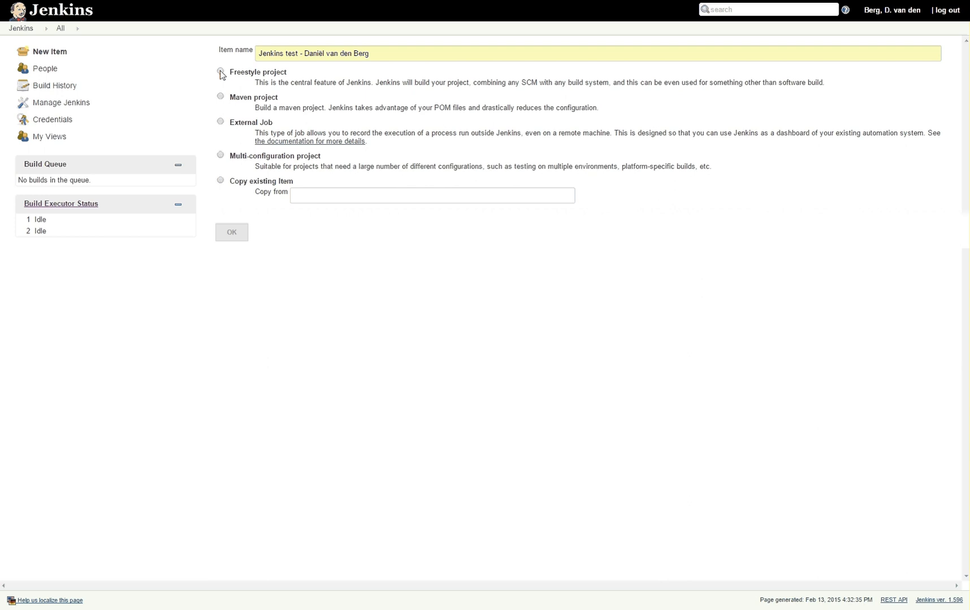
click(220, 72)
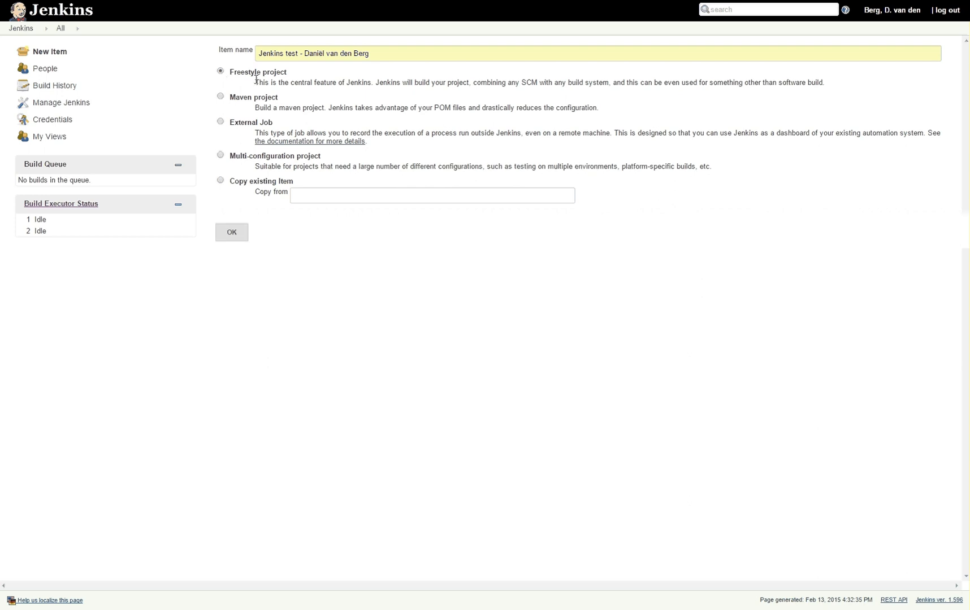
mouse_move(378, 103)
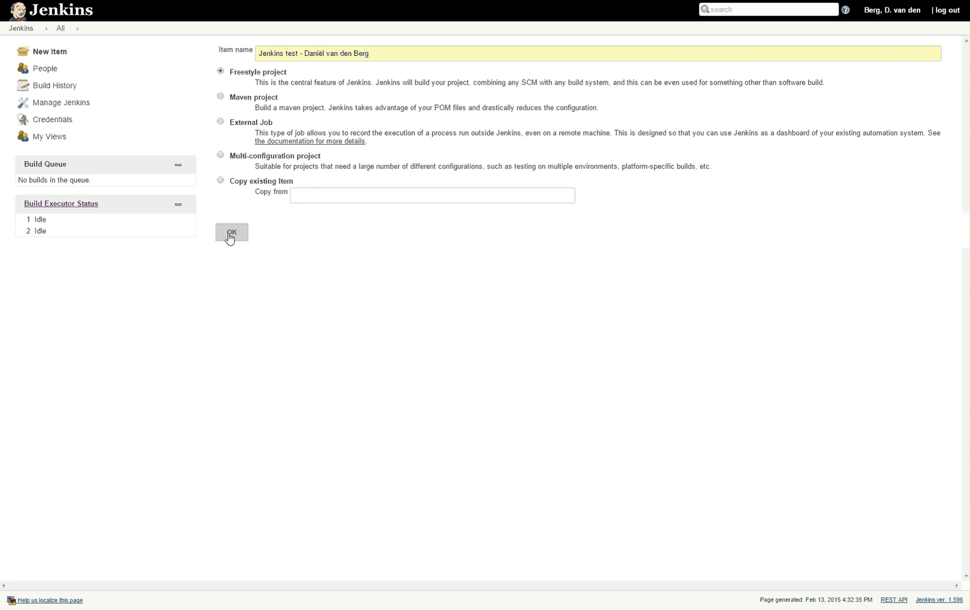
Step: Create the freestyle project and enter the description 'Jenkins test project'
click(231, 233)
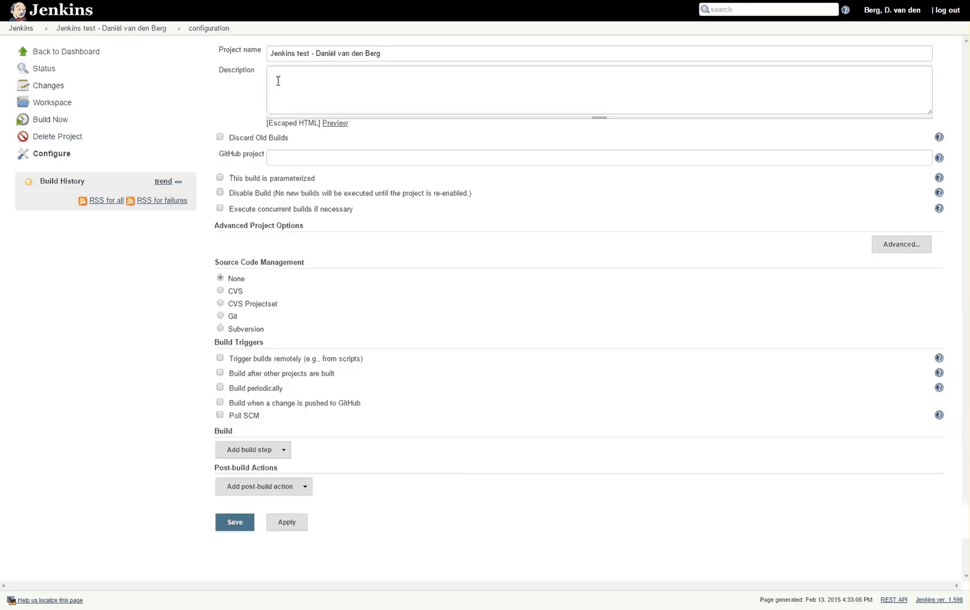
click(597, 91)
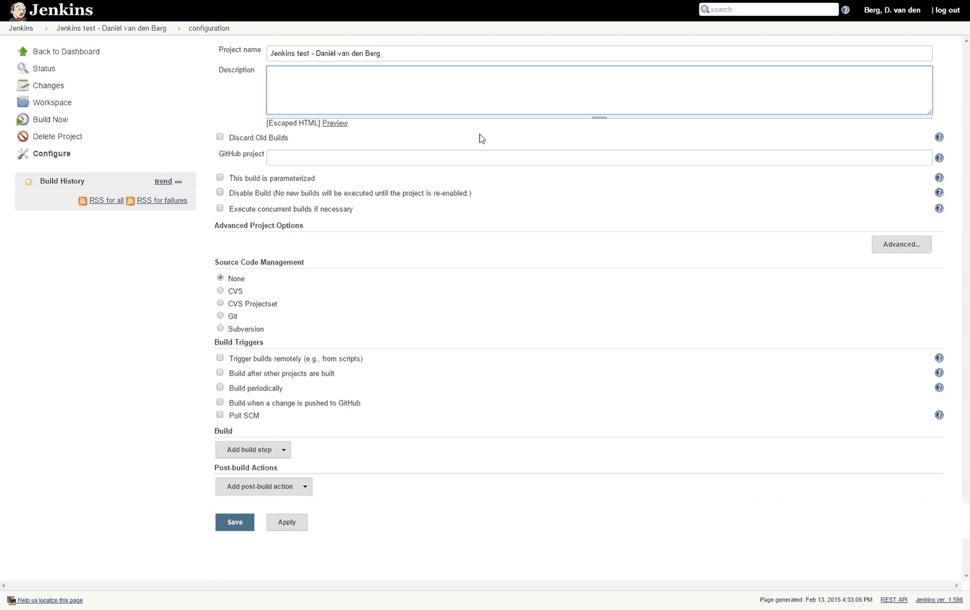
text(J)
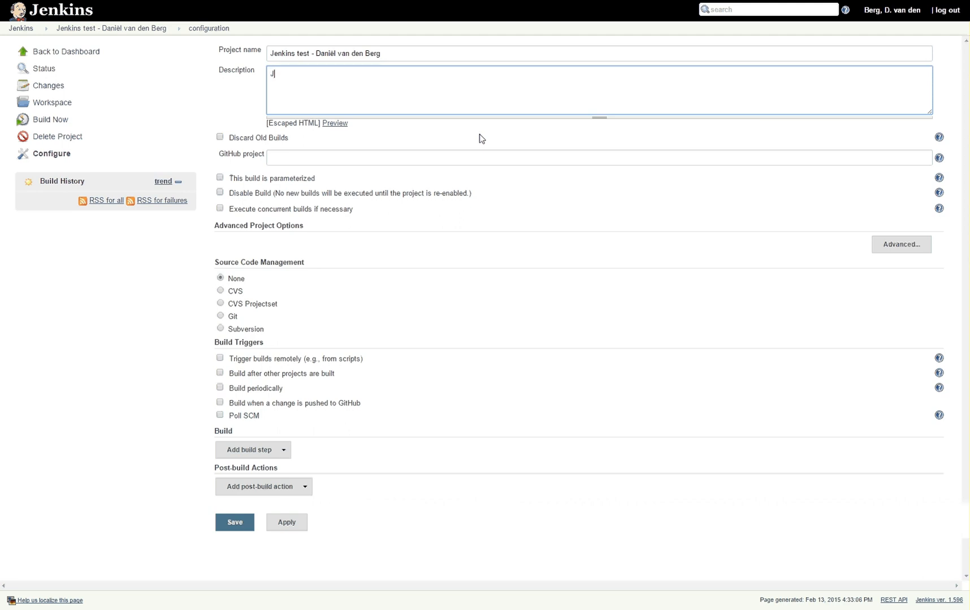
text(enki)
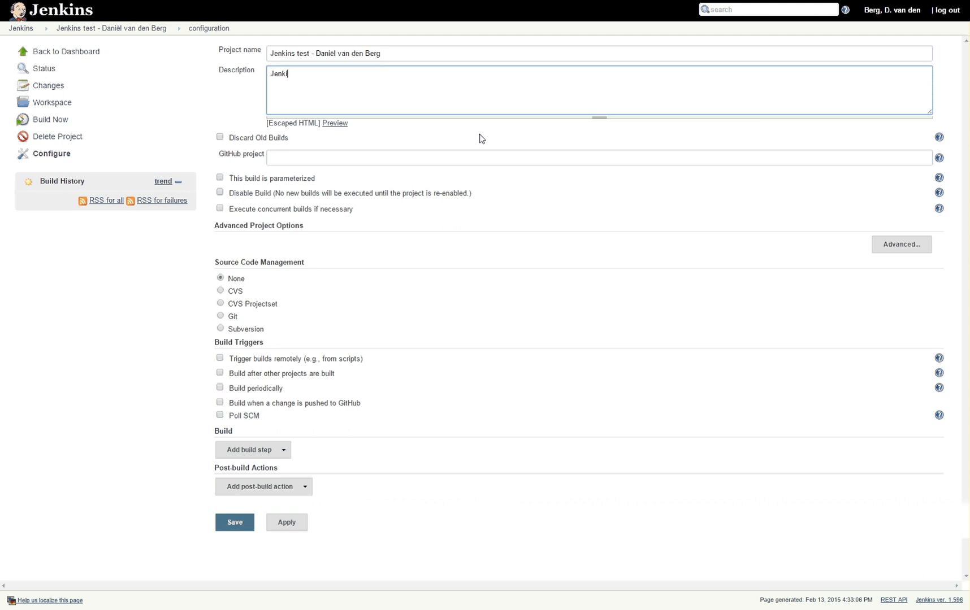
text(ns test project)
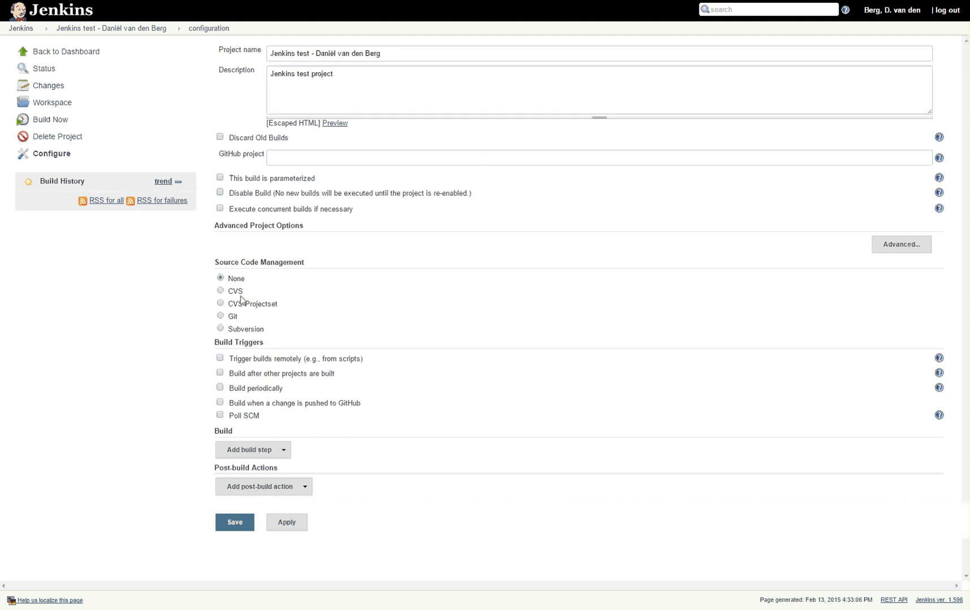
mouse_move(224, 302)
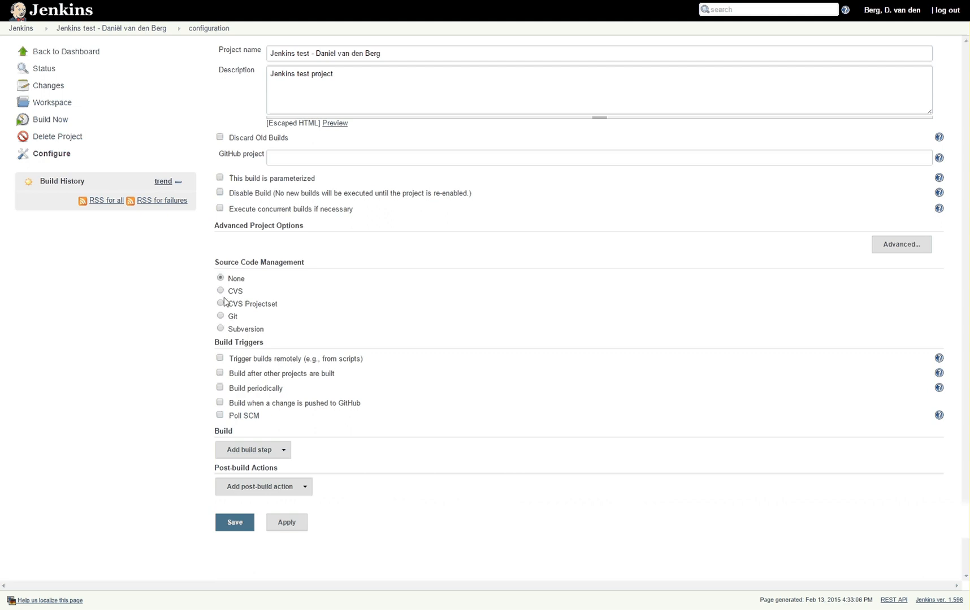
mouse_move(259, 417)
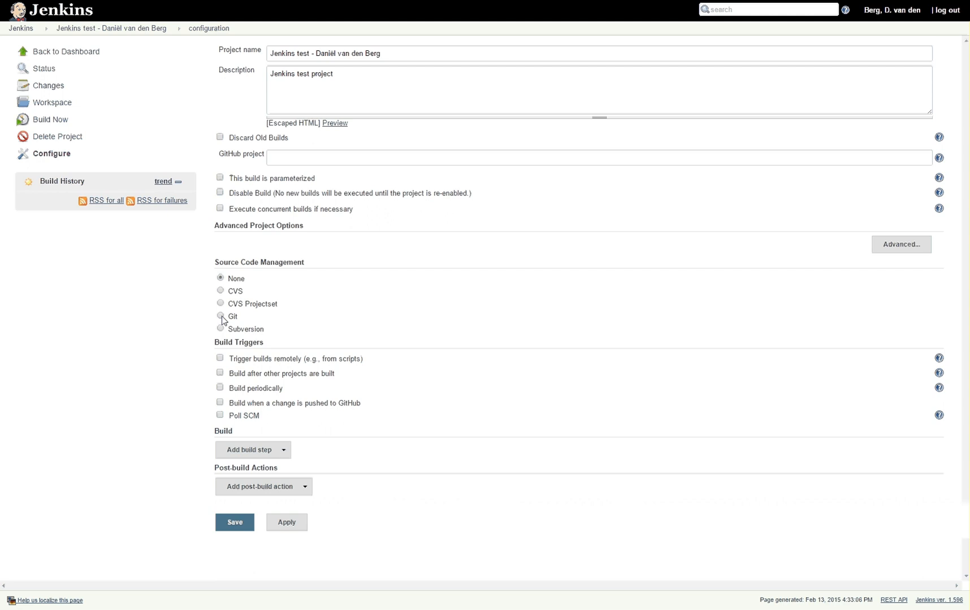
click(220, 316)
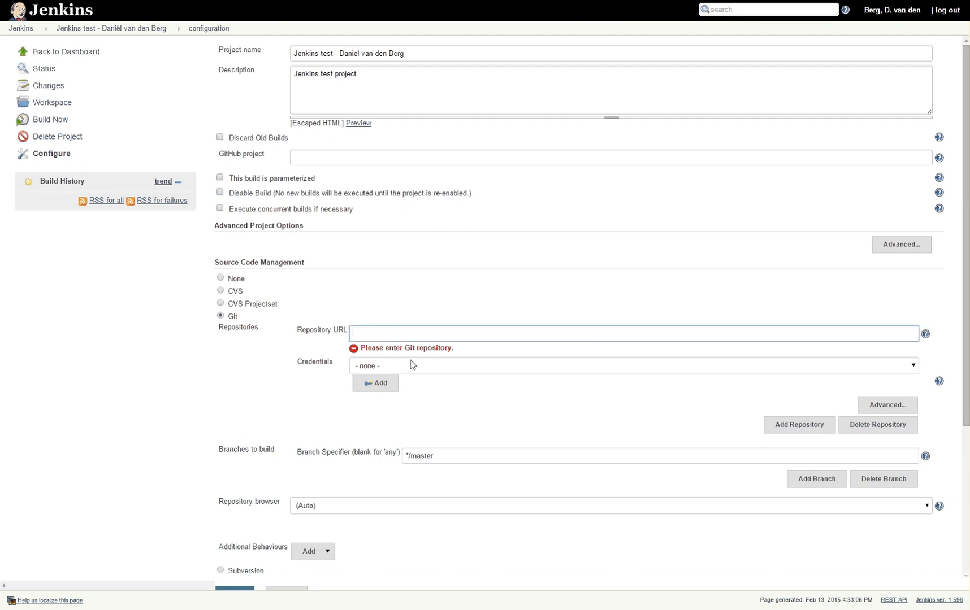
mouse_move(415, 363)
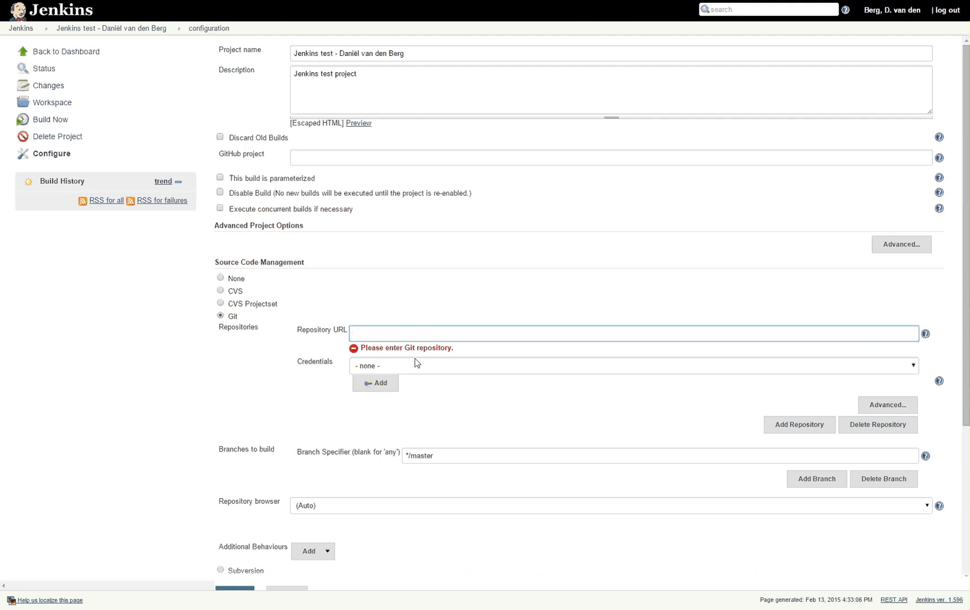
text(https://github.com/madmilla/THO78-Roborescue.git)
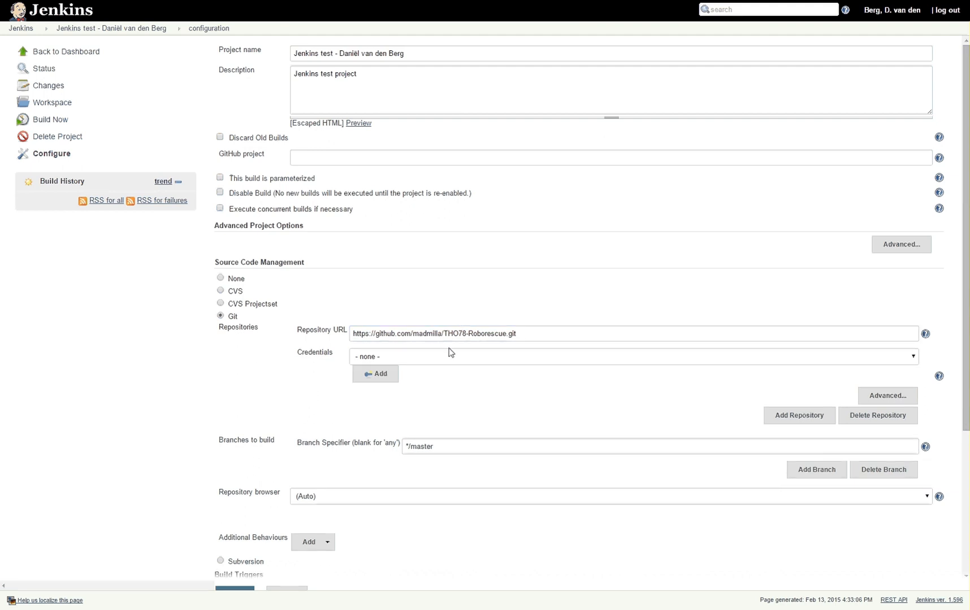
click(632, 356)
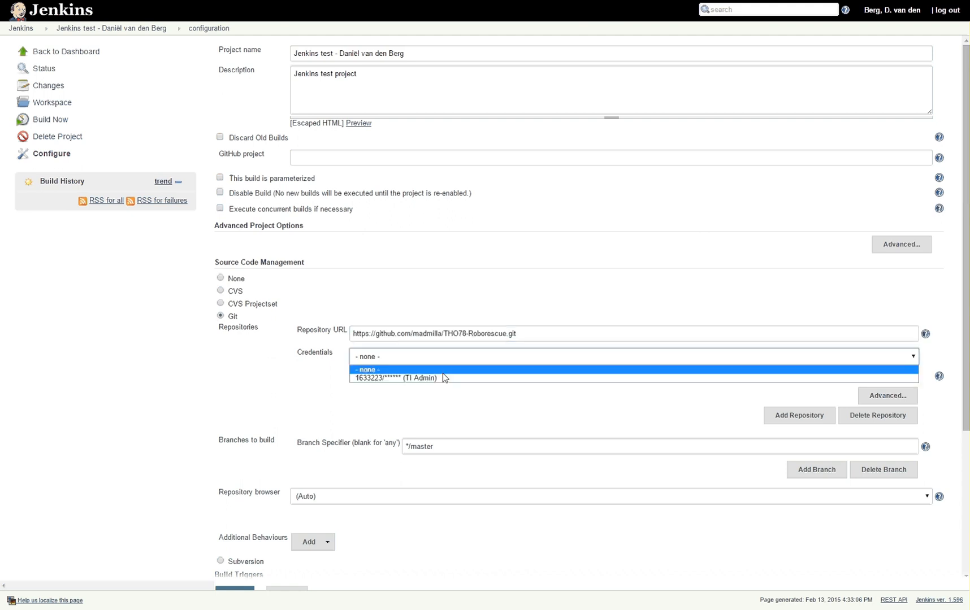
click(396, 378)
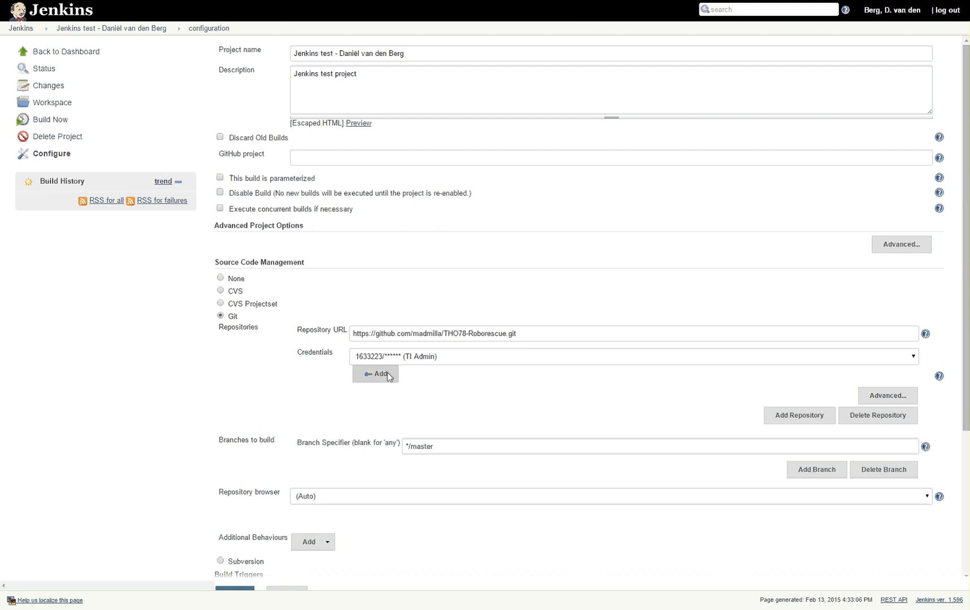
click(375, 374)
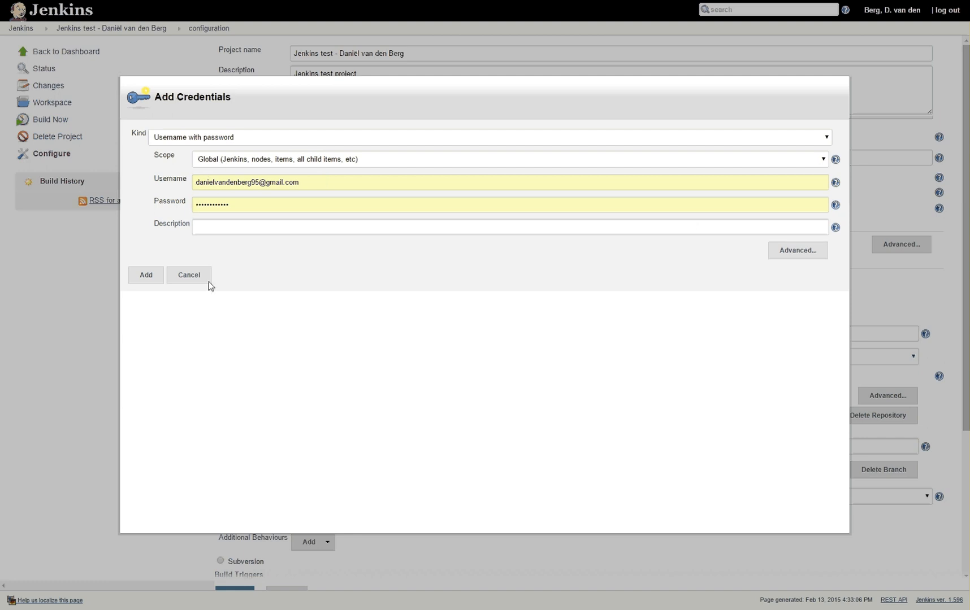
click(145, 275)
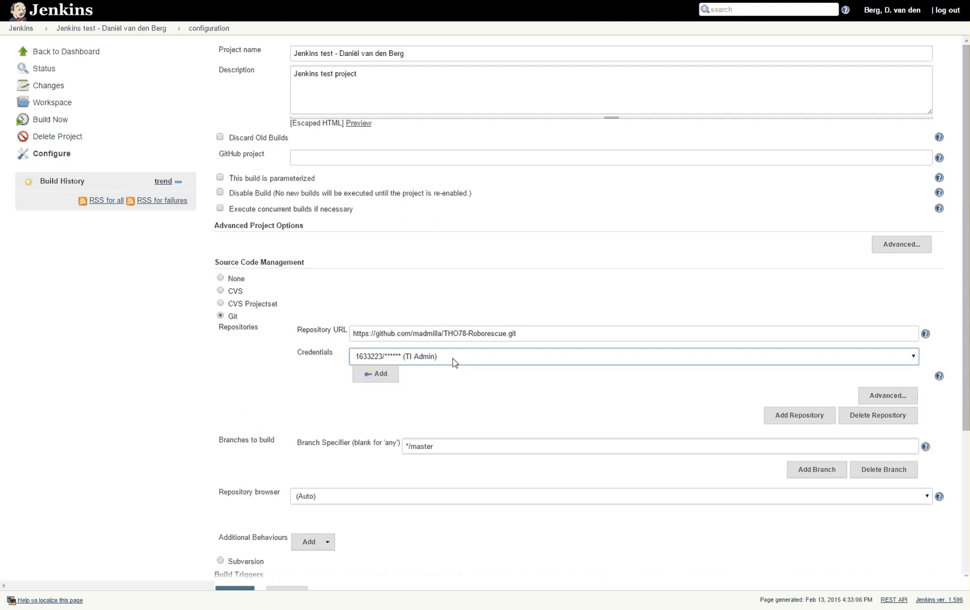
Step: Add an Execute shell build step running 'git --version' and save the configuration
scroll(down, 3)
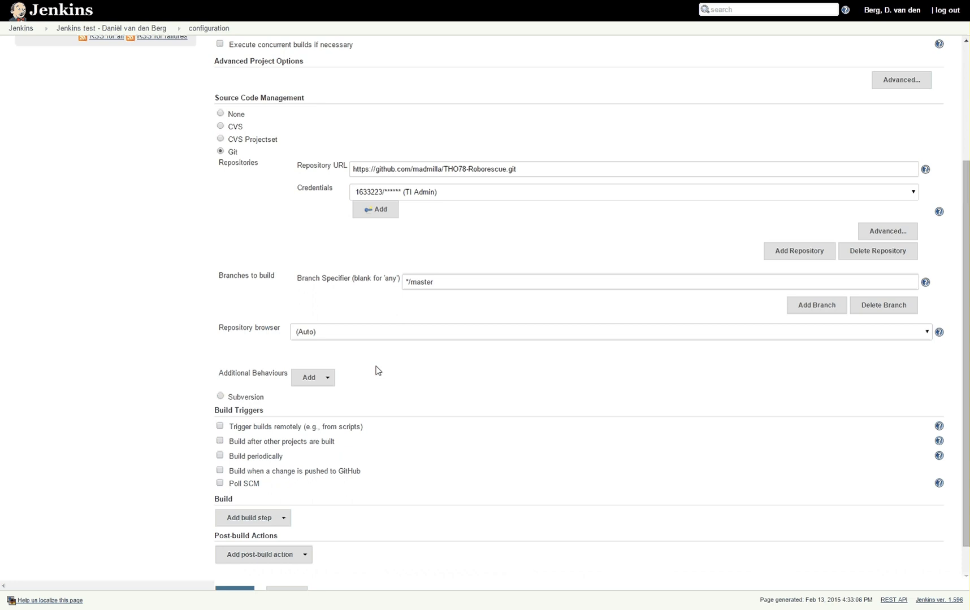
scroll(down, 3)
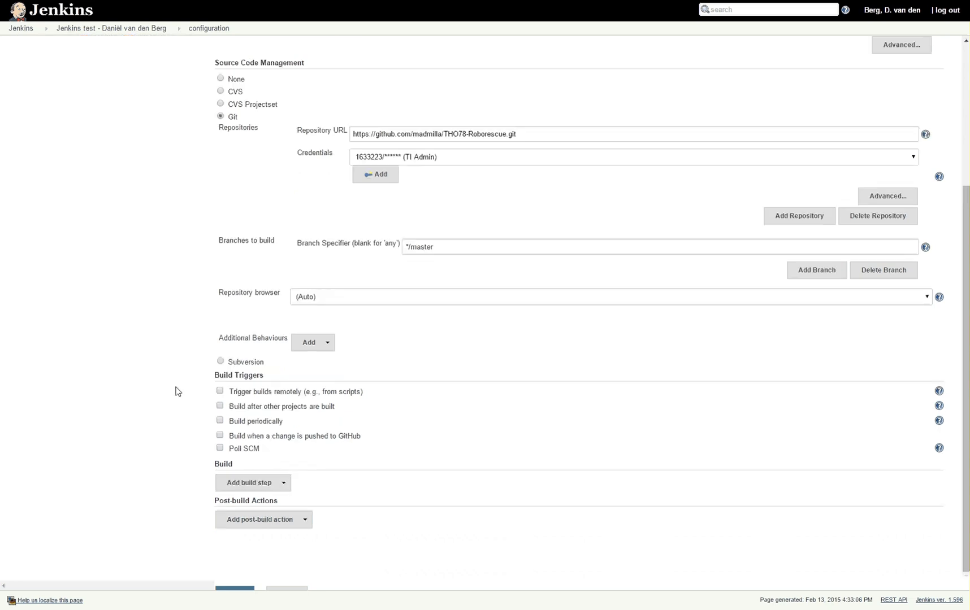
mouse_move(264, 488)
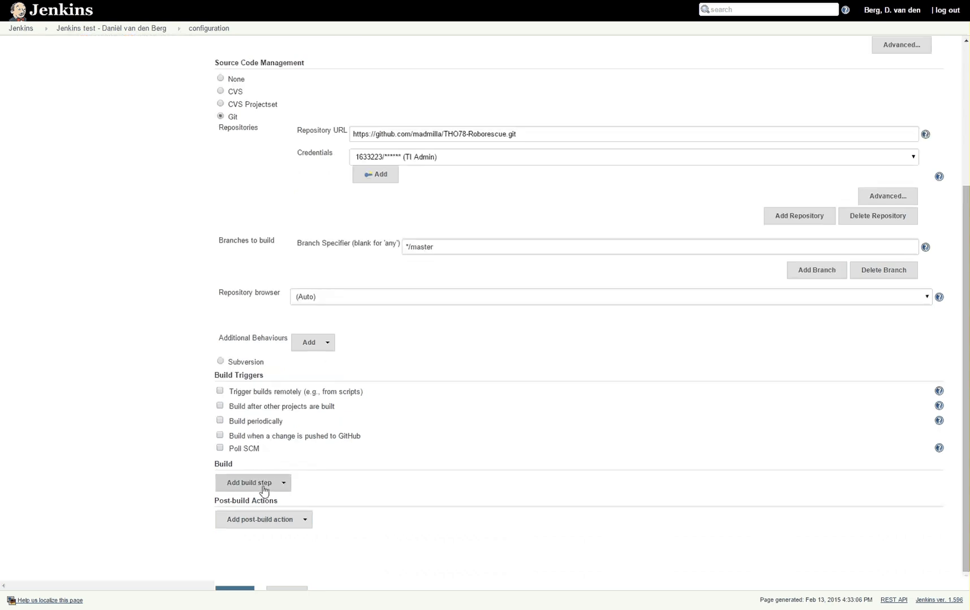
click(250, 483)
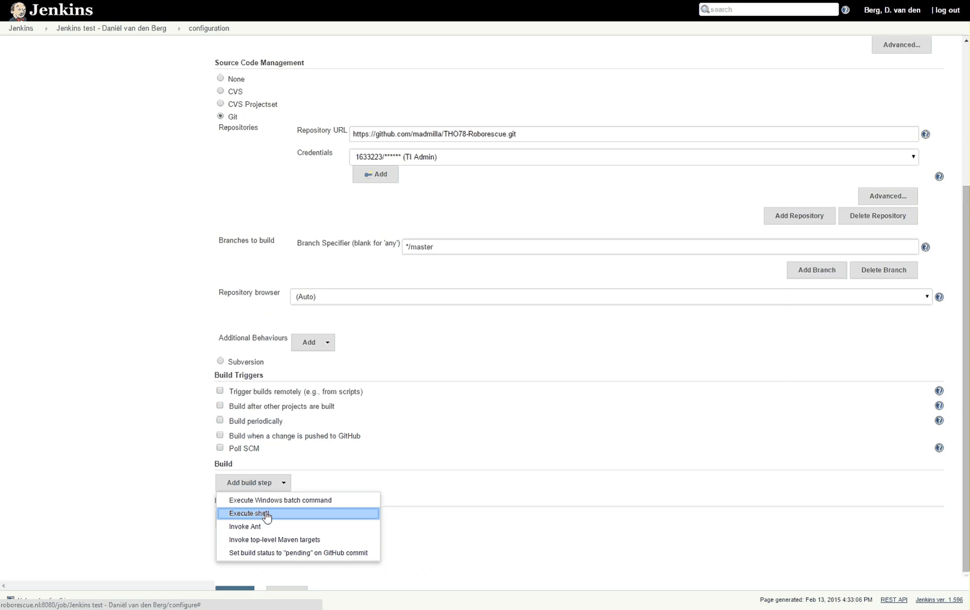
click(248, 513)
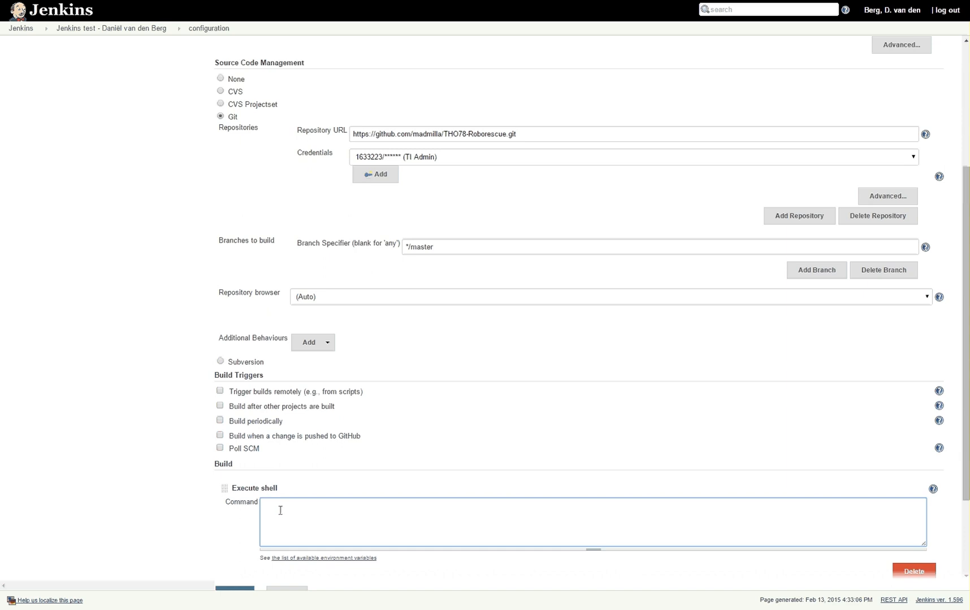
click(278, 510)
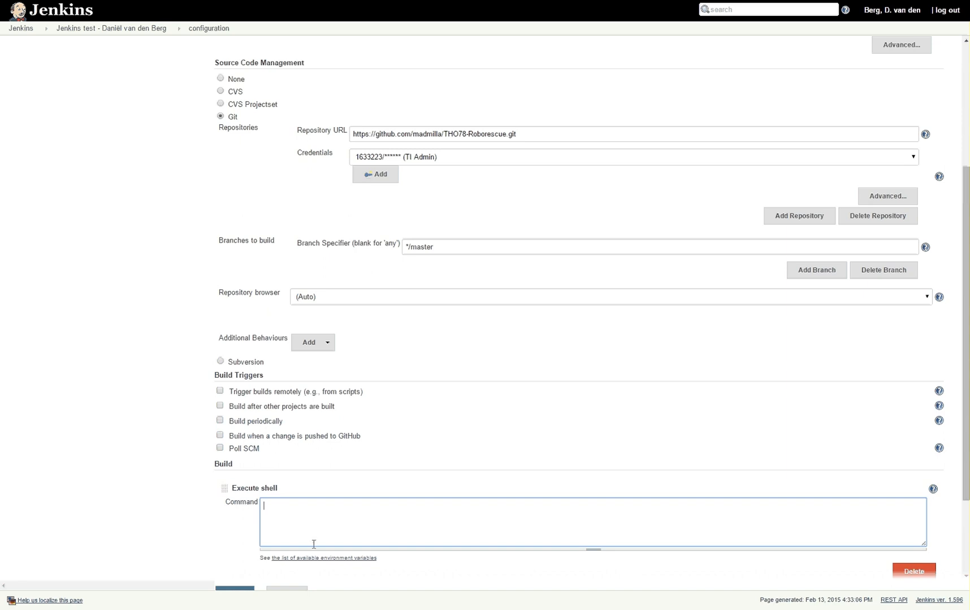
text(git --)
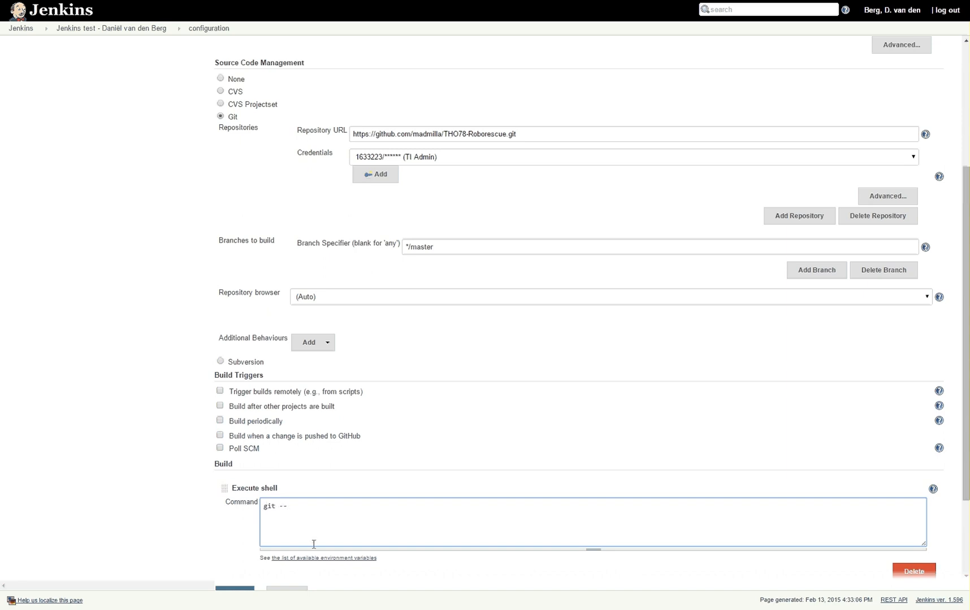
text(version)
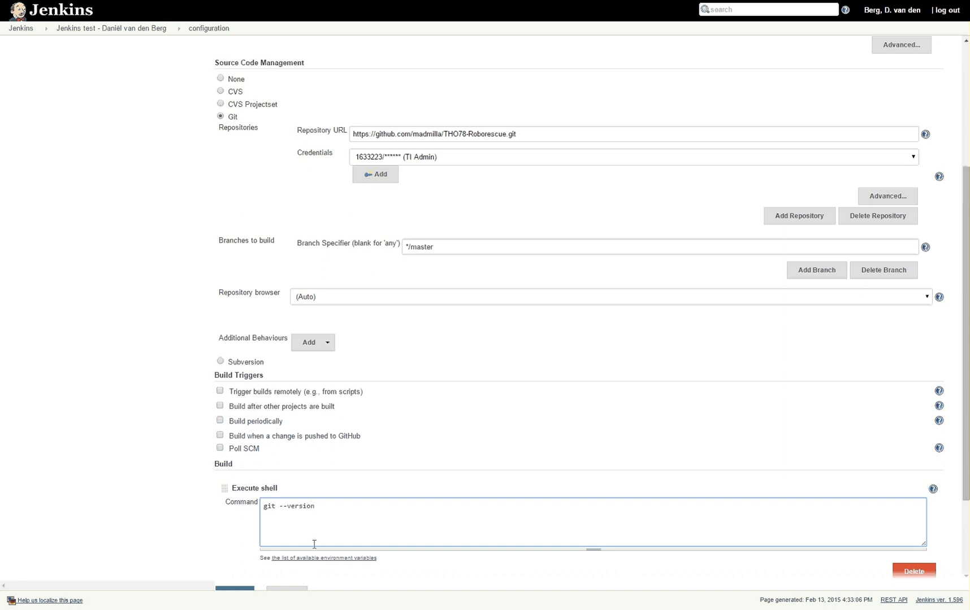
scroll(down, 3)
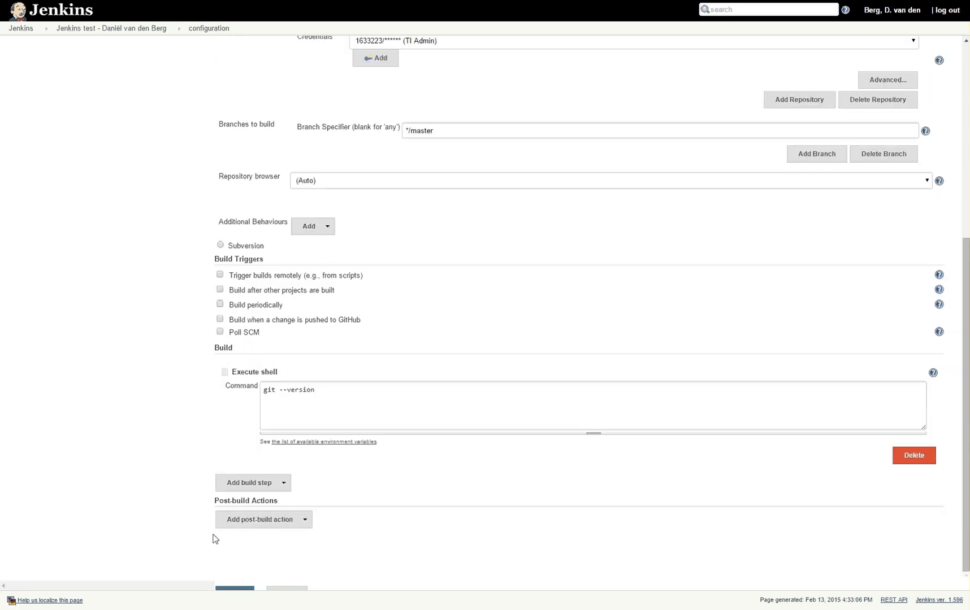
mouse_move(440, 518)
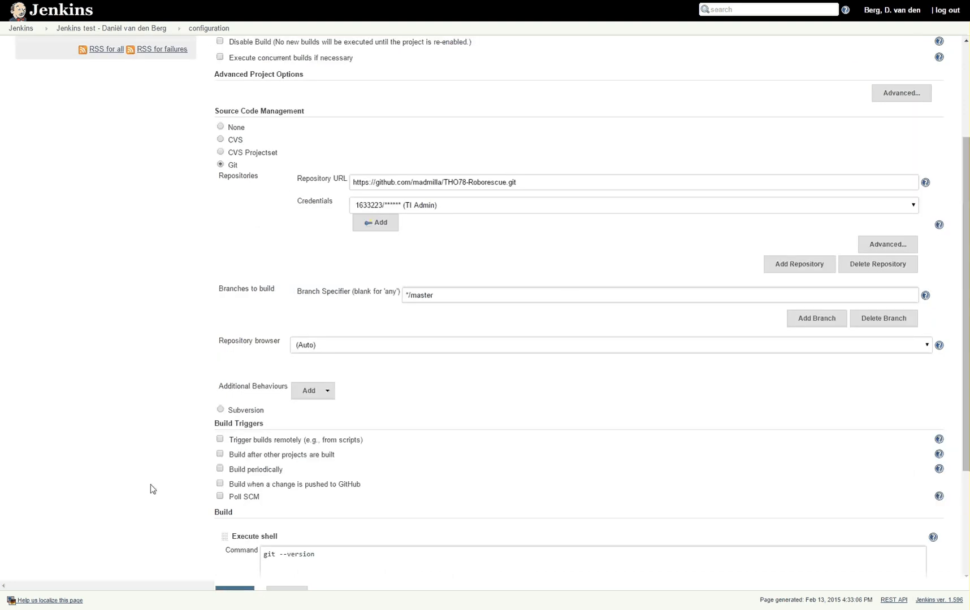
scroll(down, 3)
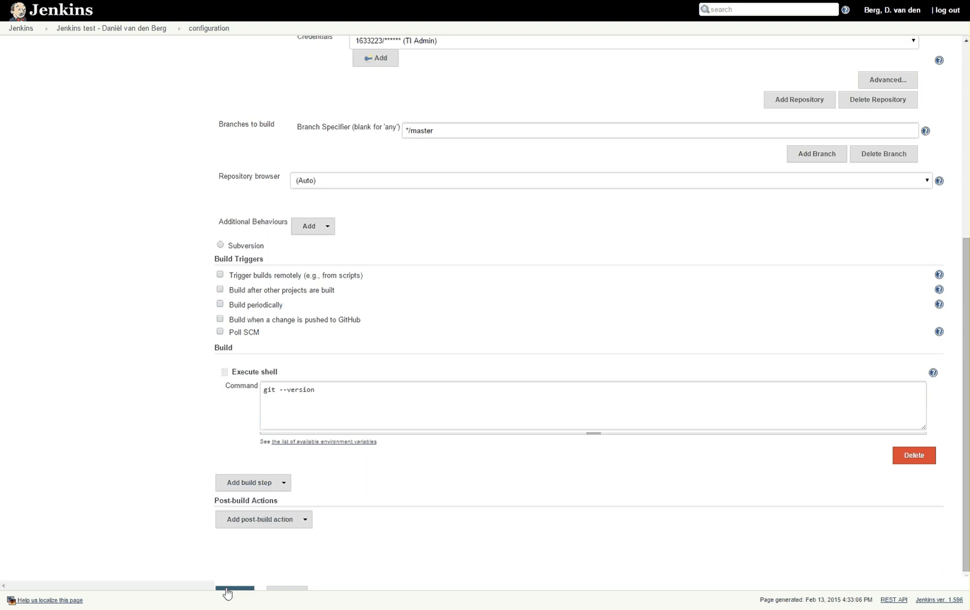
click(235, 588)
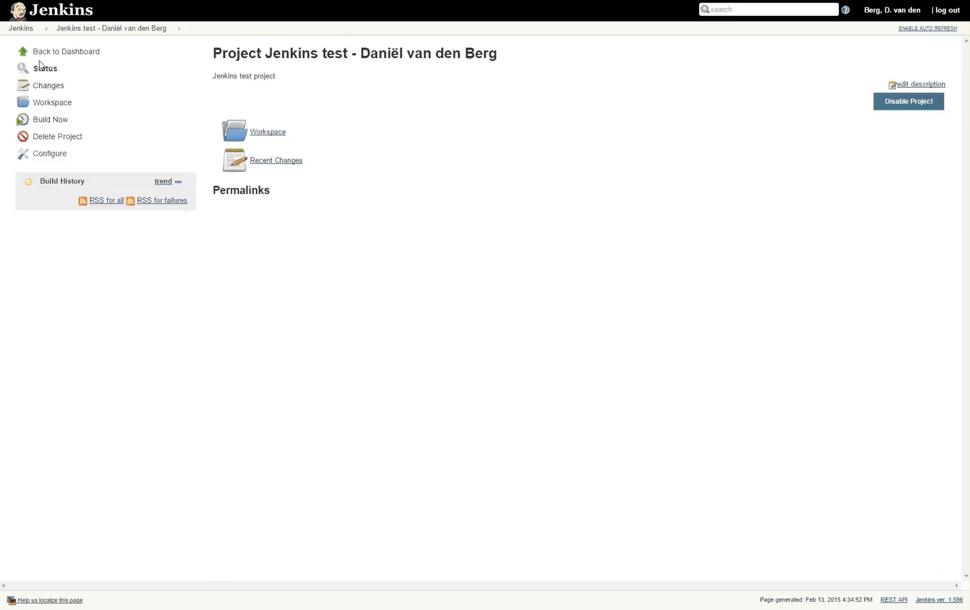
mouse_move(65, 51)
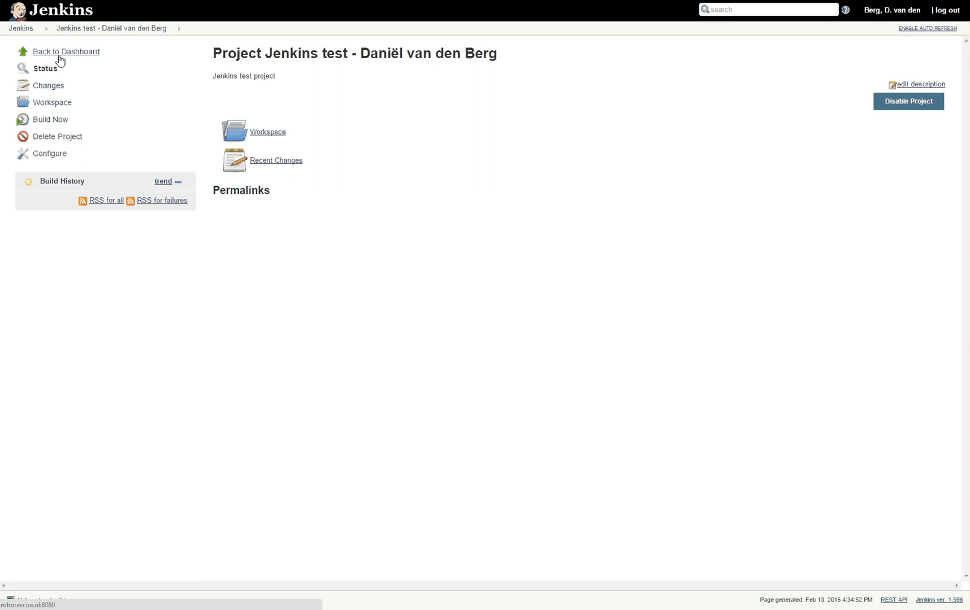
Step: Return to the dashboard, where Jenkins test is listed beside Demo project
click(65, 52)
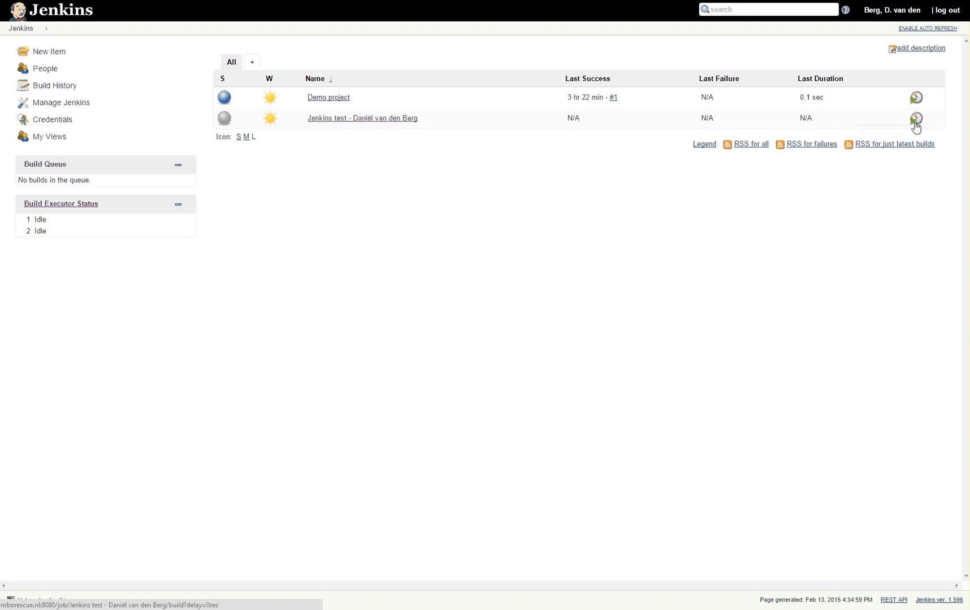
Step: Schedule a build of the Jenkins test project from the dashboard
click(916, 119)
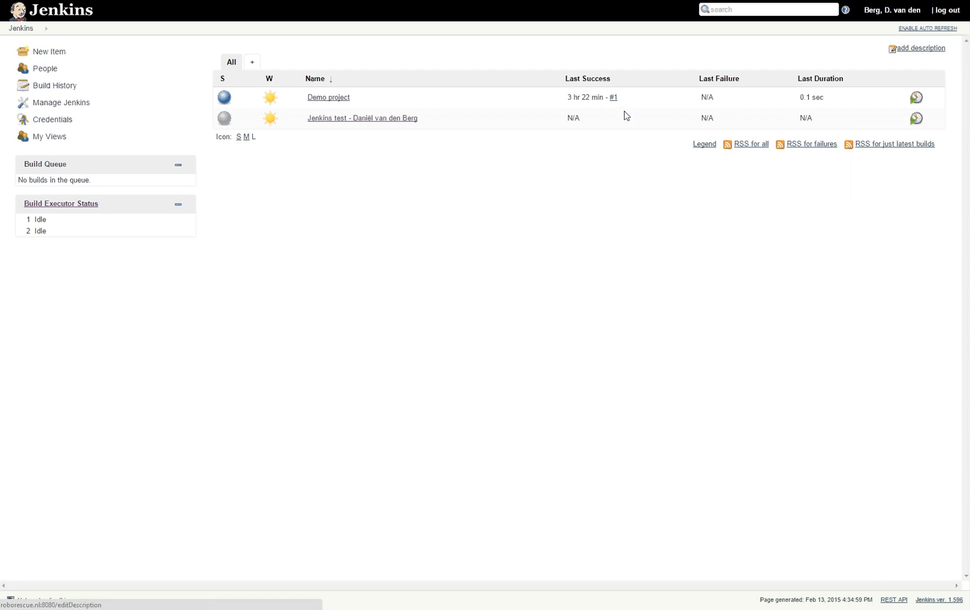
mouse_move(561, 276)
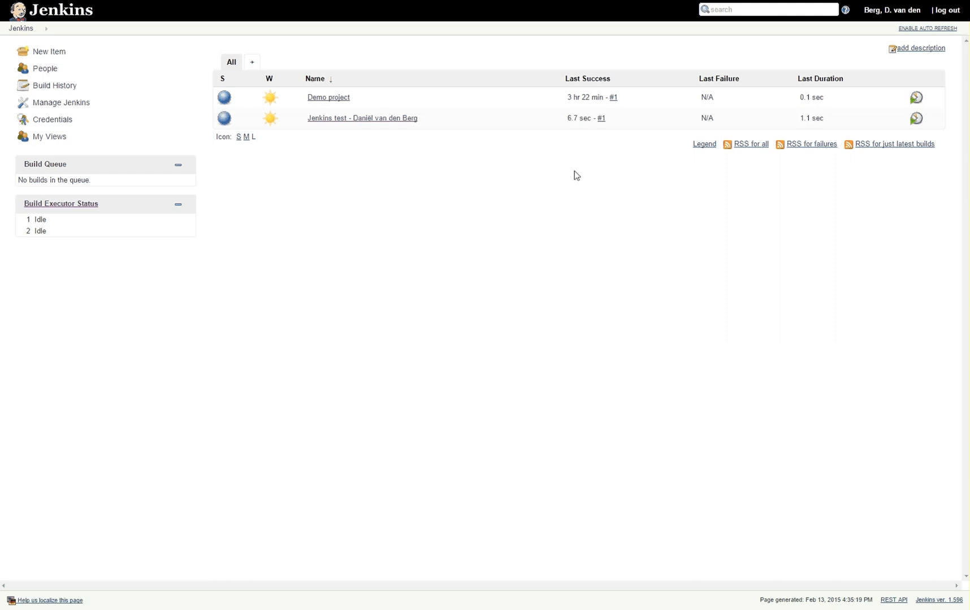
mouse_move(578, 118)
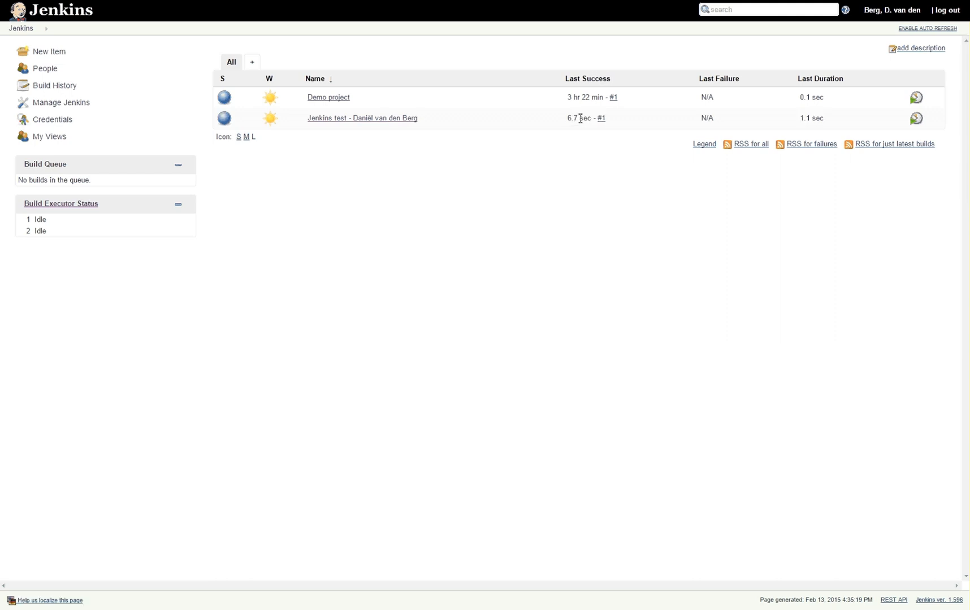
mouse_move(623, 119)
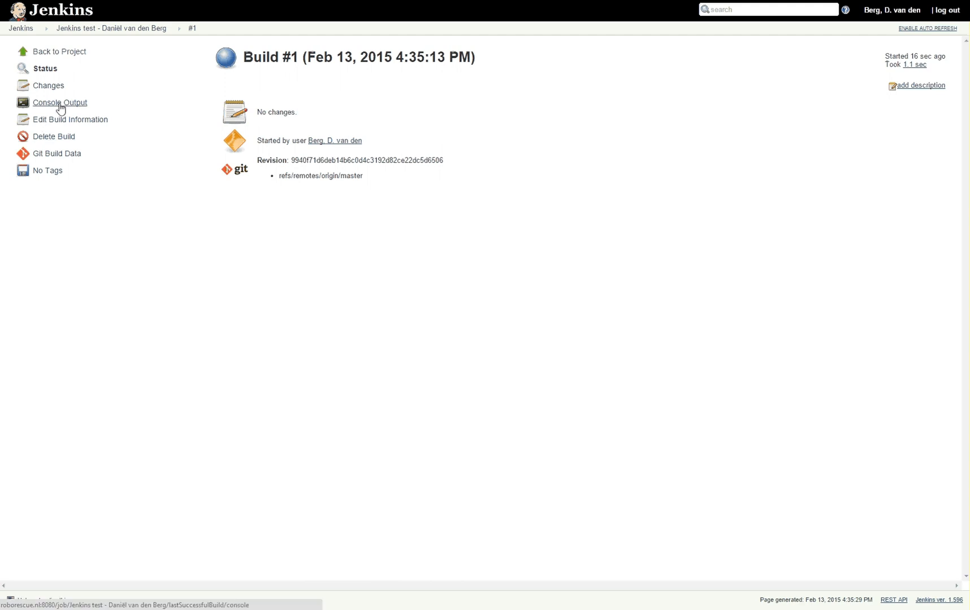
Step: Check build #1's console output showing git version 1.9.1, then return to the project
click(60, 103)
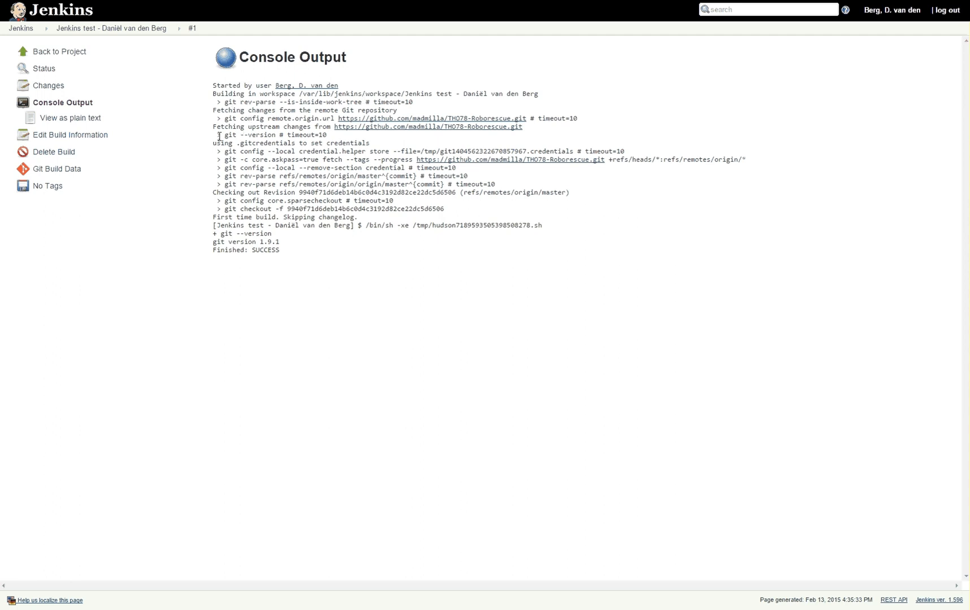
drag(218, 135, 319, 135)
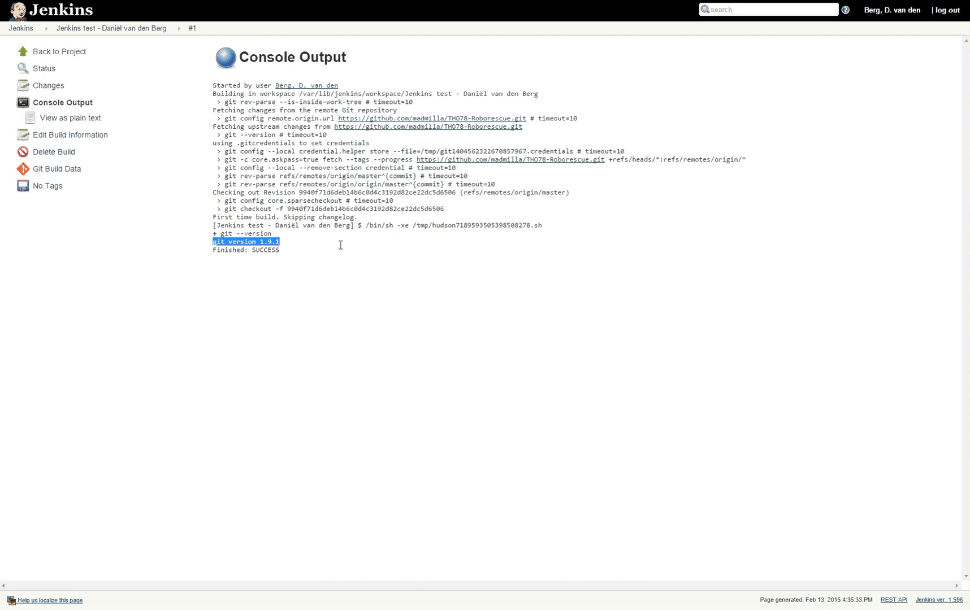
mouse_move(343, 249)
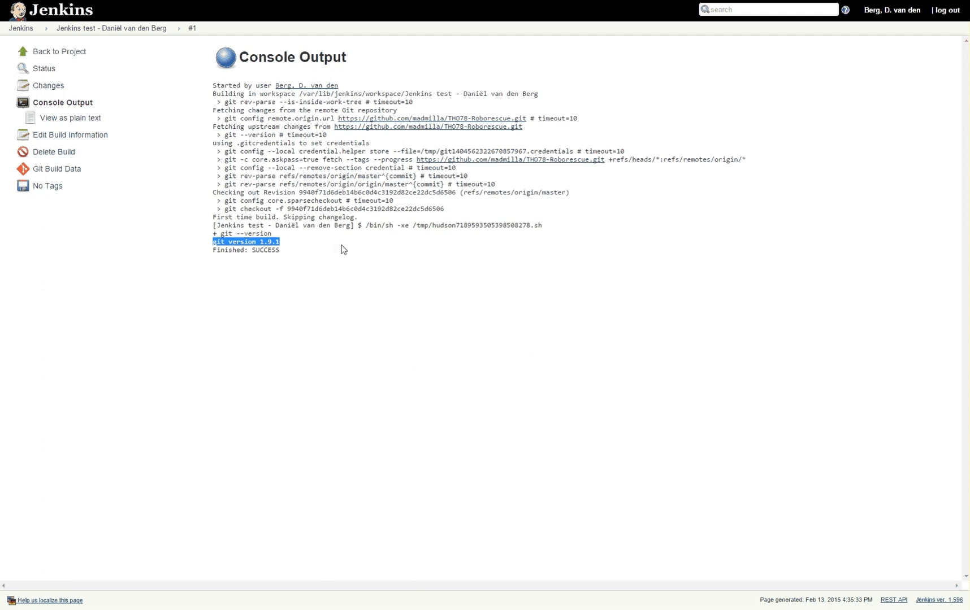
mouse_move(280, 253)
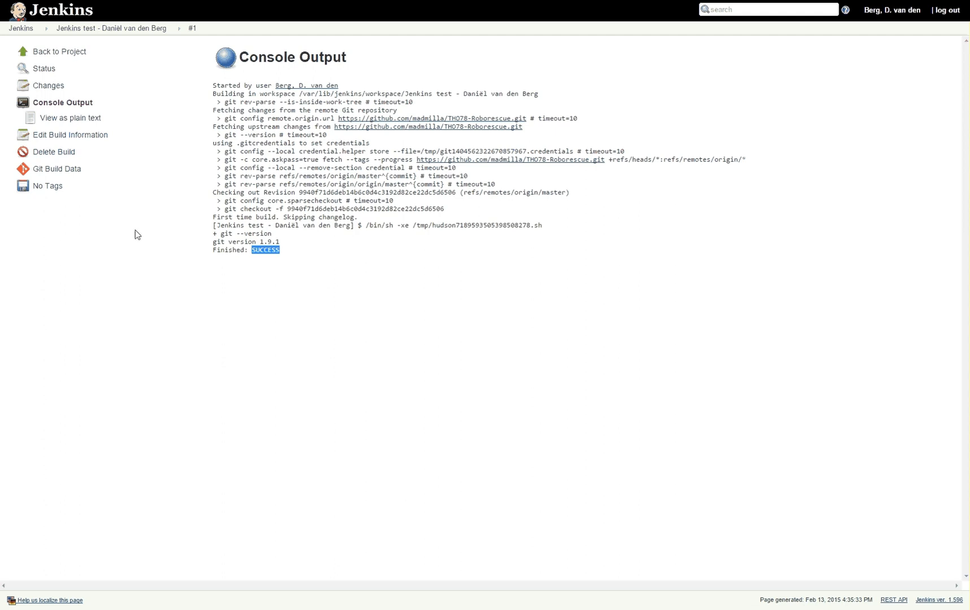
mouse_move(50, 137)
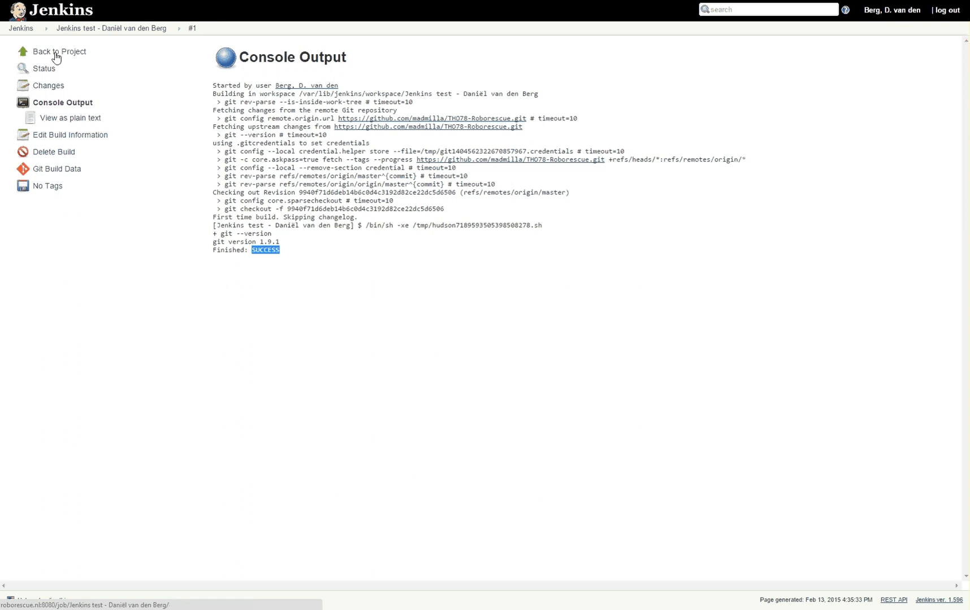
click(59, 51)
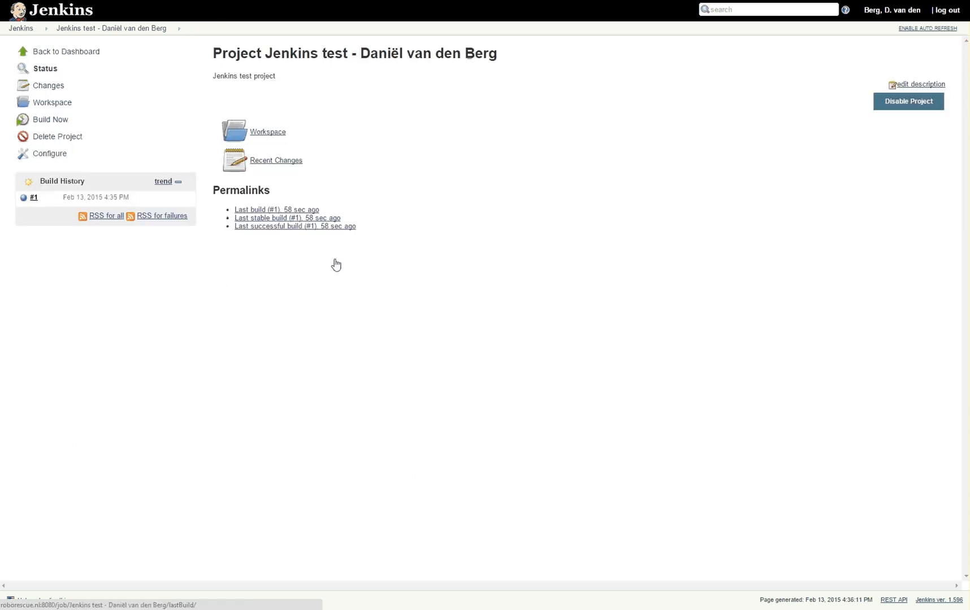
Step: Change the shell command to the misspelled 'git --versio' and save
click(48, 154)
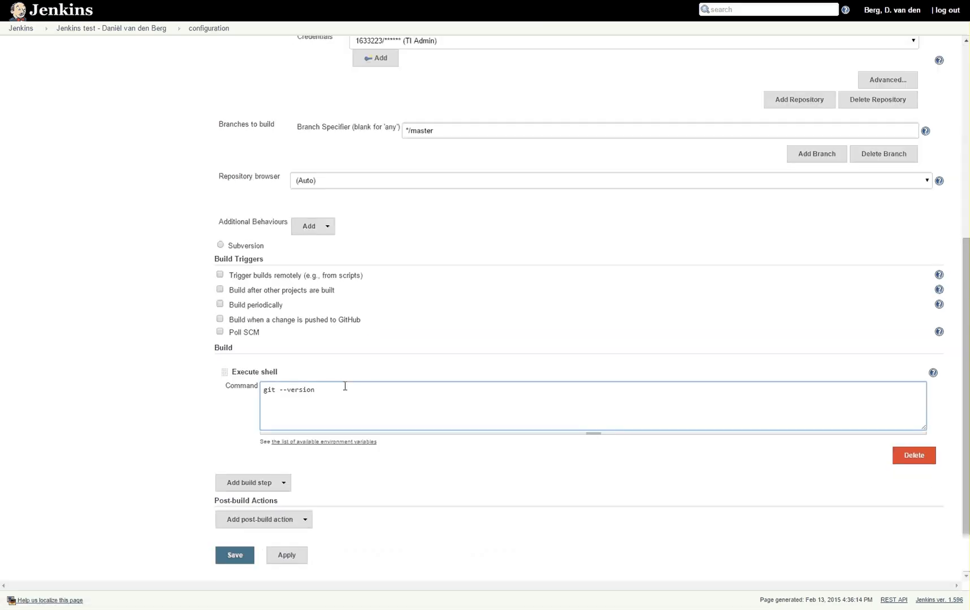
key(Backspace)
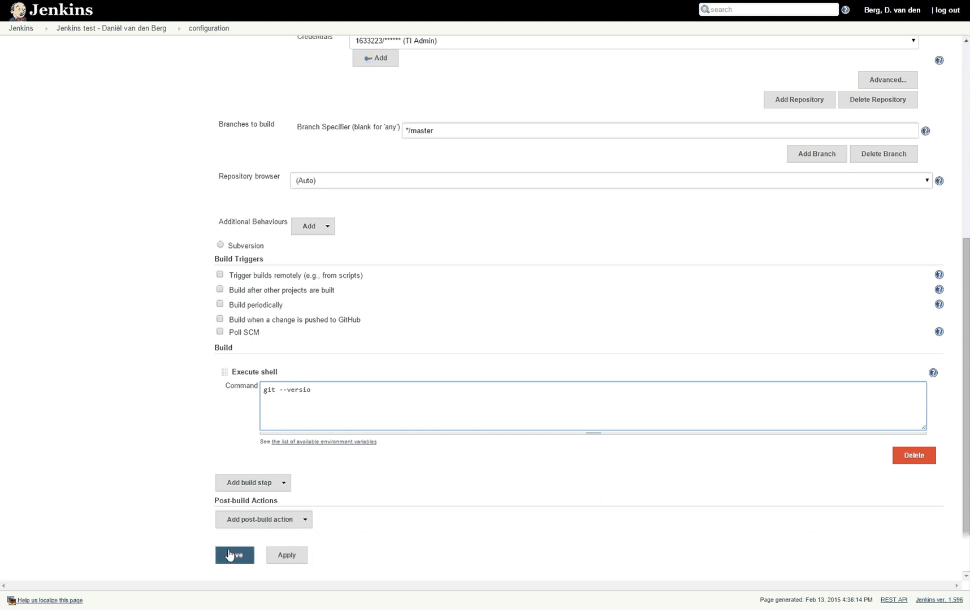
click(234, 555)
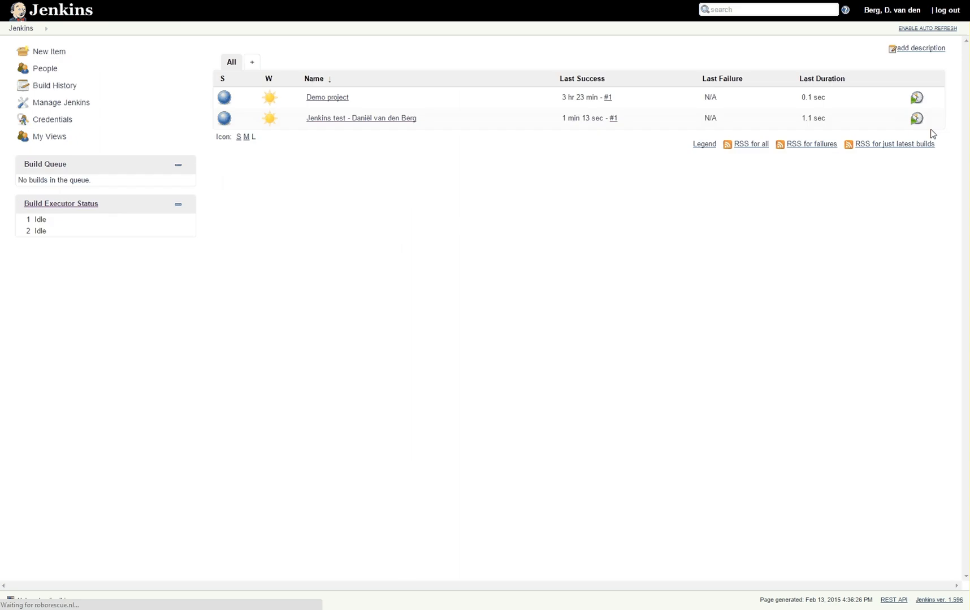
Step: Run build #2 and view its console output failing on unknown option --versio
click(916, 118)
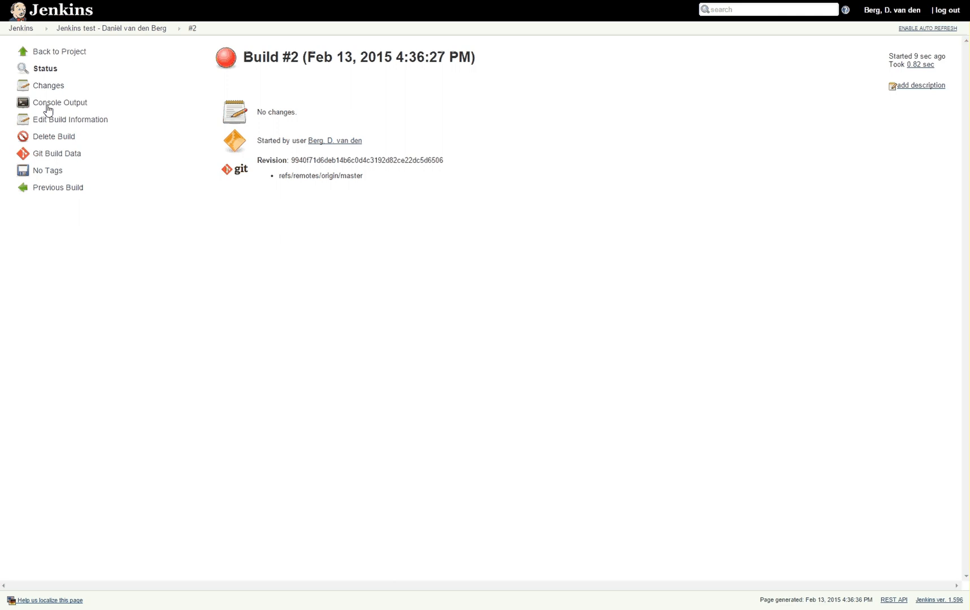
click(59, 103)
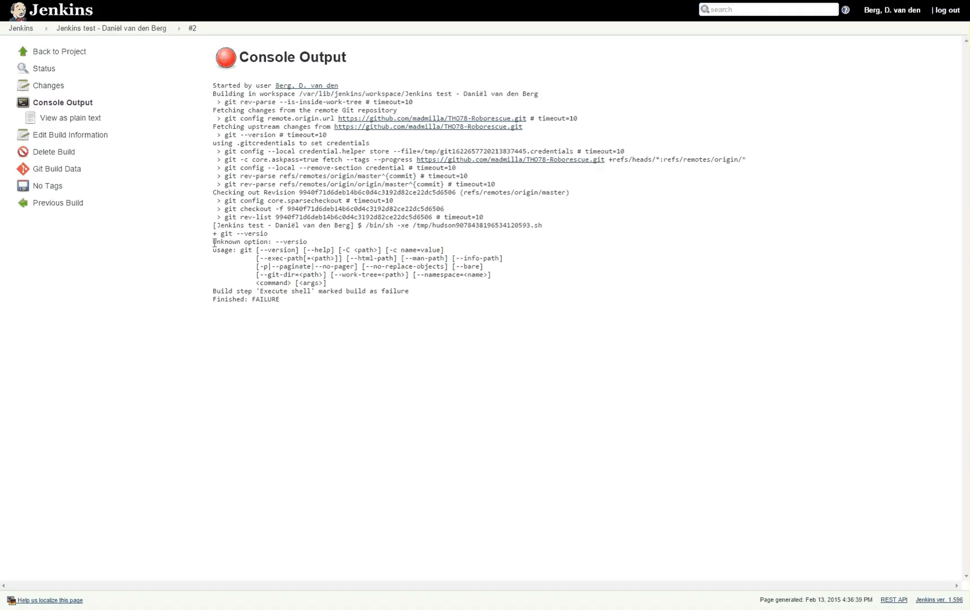
double_click(241, 234)
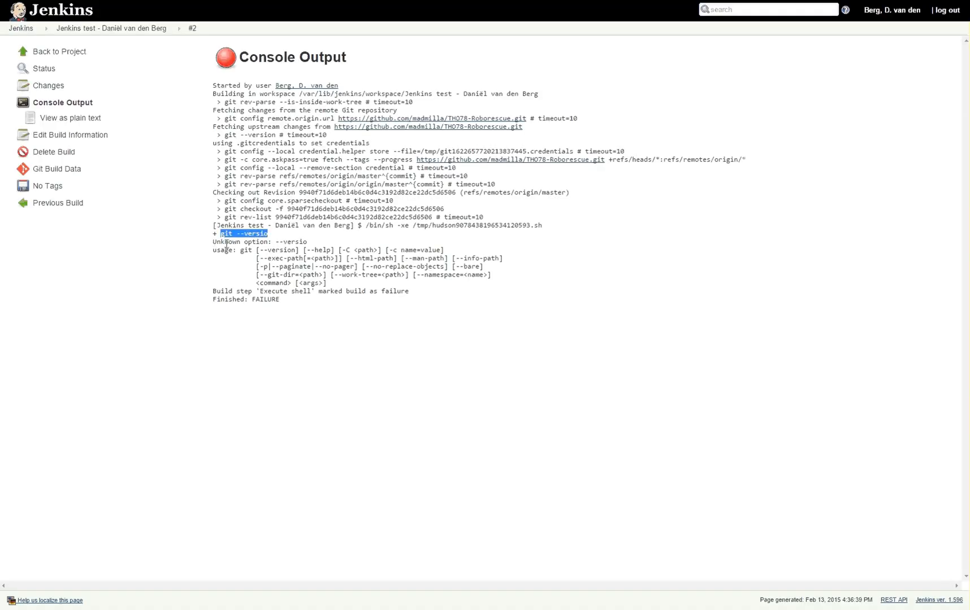